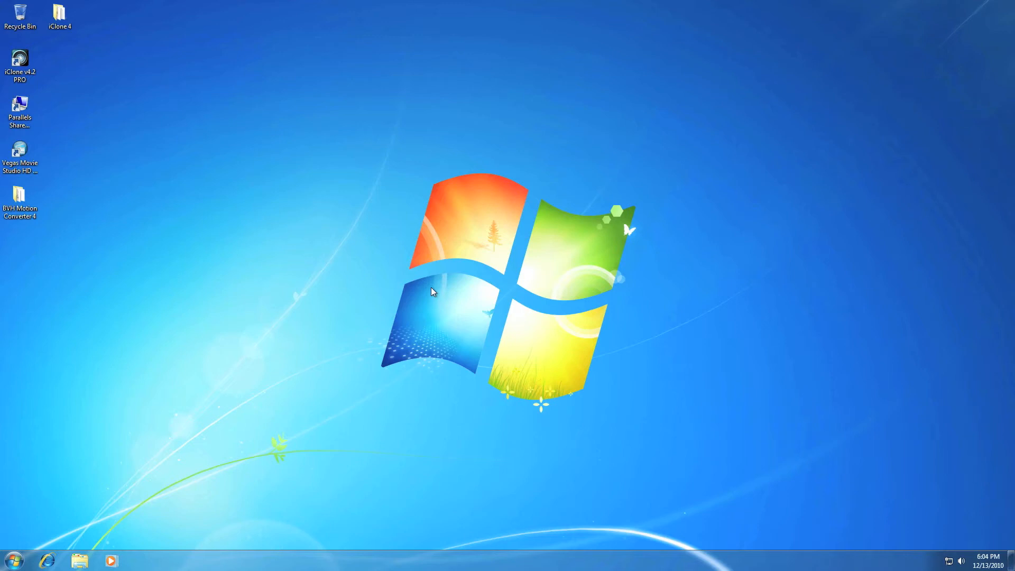
{"action": "mouse_move", "coordinate": [429, 289]}
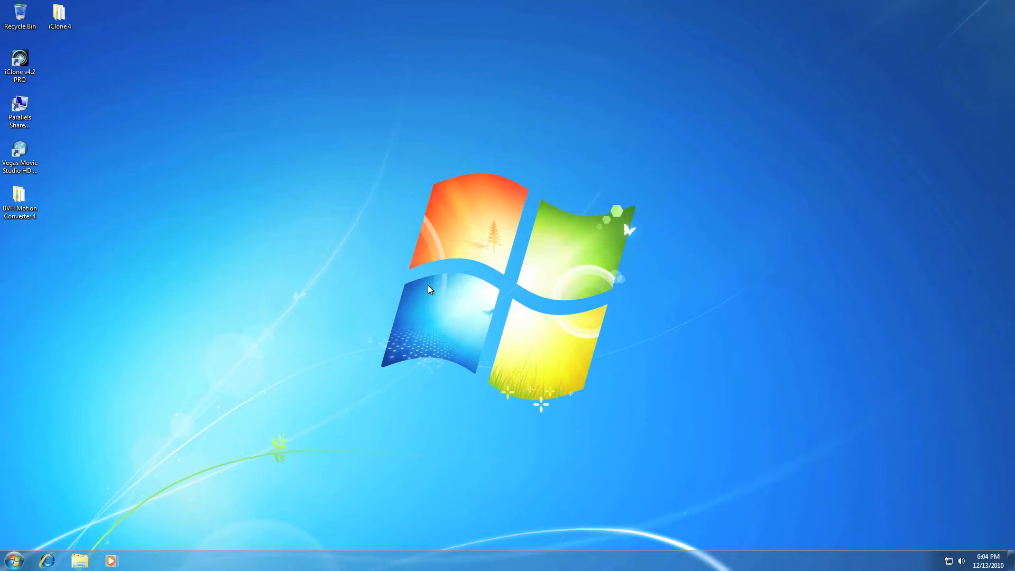
{"action": "mouse_move", "coordinate": [147, 501]}
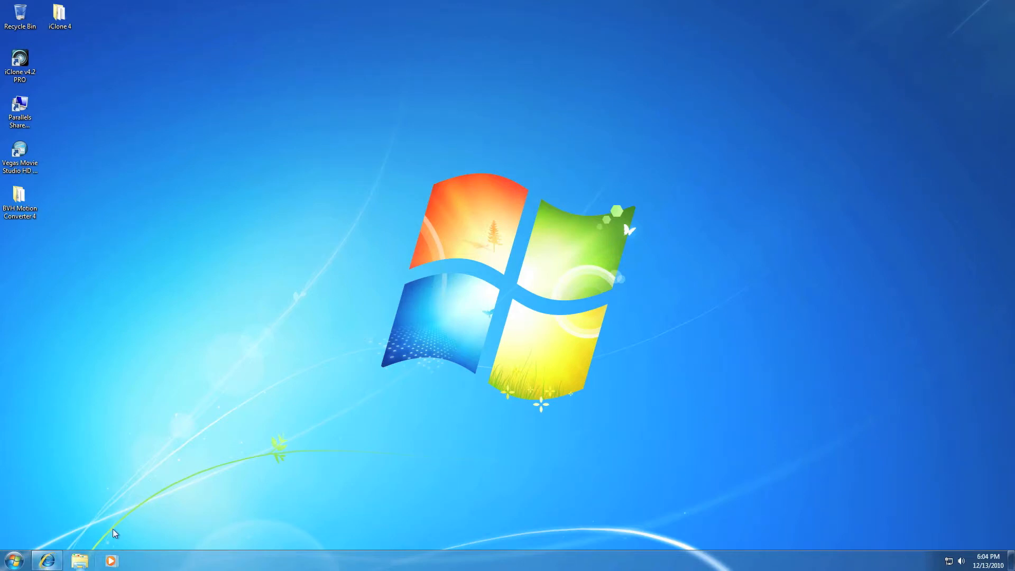
- Postpone Internet Explorer's first-run setup and go to apple.com
{"action": "left_click", "coordinate": [46, 560]}
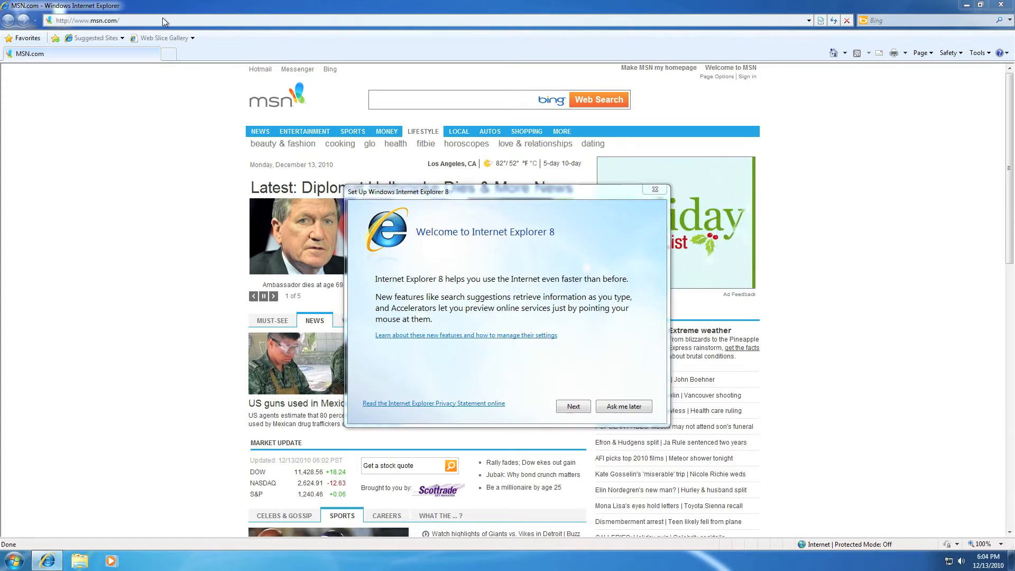
{"action": "left_click", "coordinate": [622, 406]}
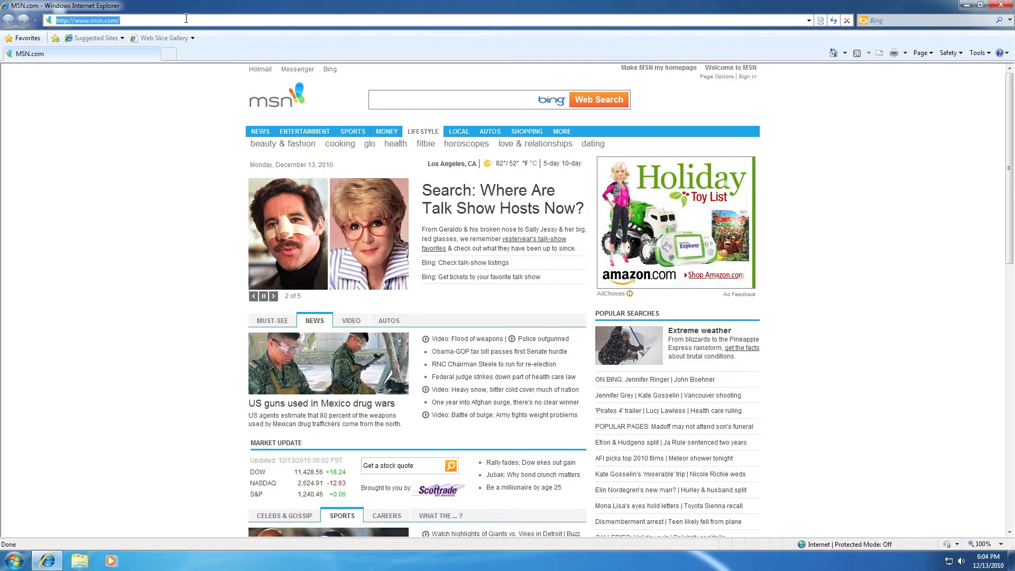
{"action": "type", "text": "apple"}
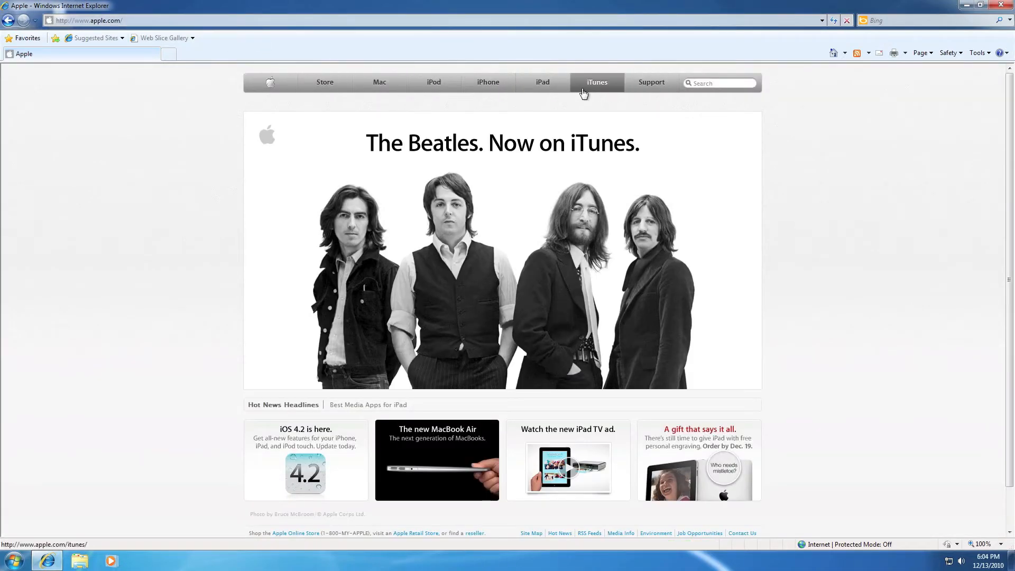
- Go through Apple's iTunes section to the iTunes 10.1 for Windows download page
{"action": "left_click", "coordinate": [595, 83]}
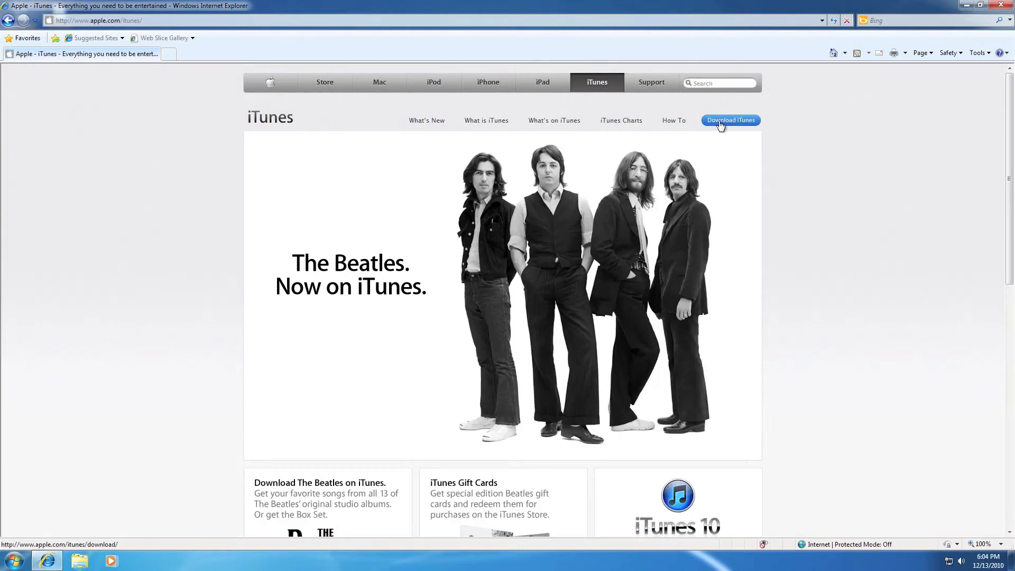
{"action": "mouse_move", "coordinate": [724, 115]}
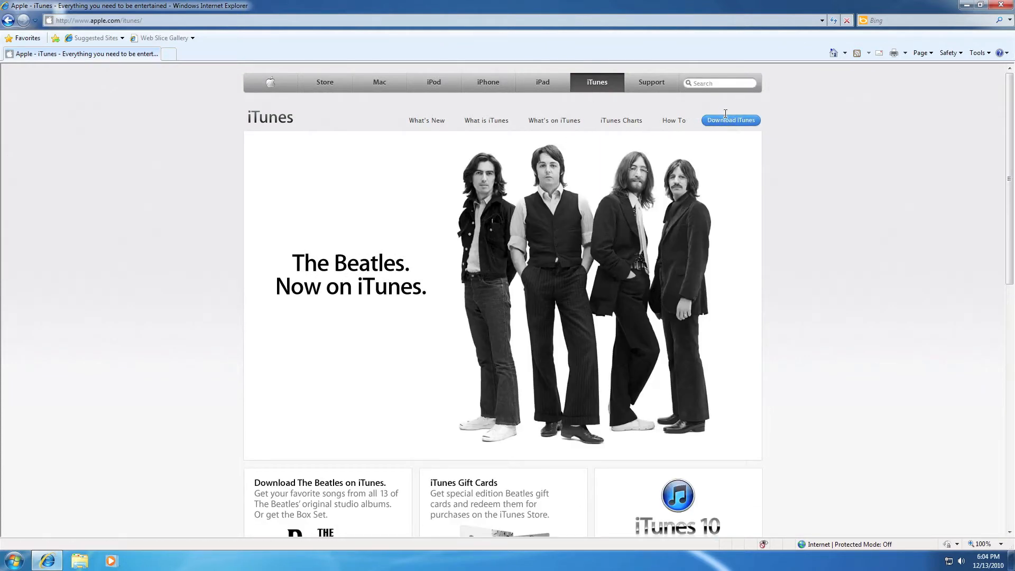
{"action": "mouse_move", "coordinate": [730, 123]}
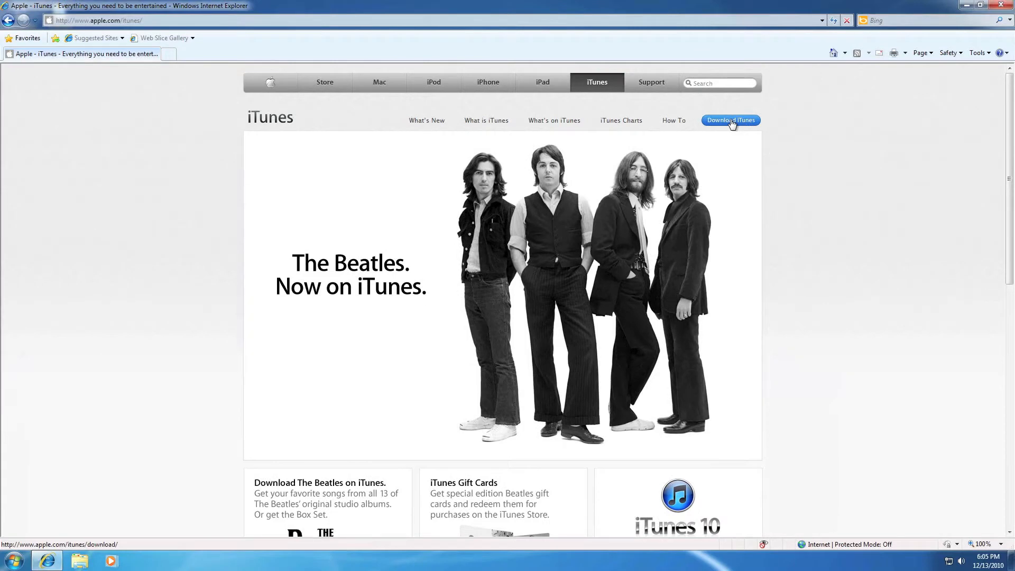
{"action": "mouse_move", "coordinate": [730, 129]}
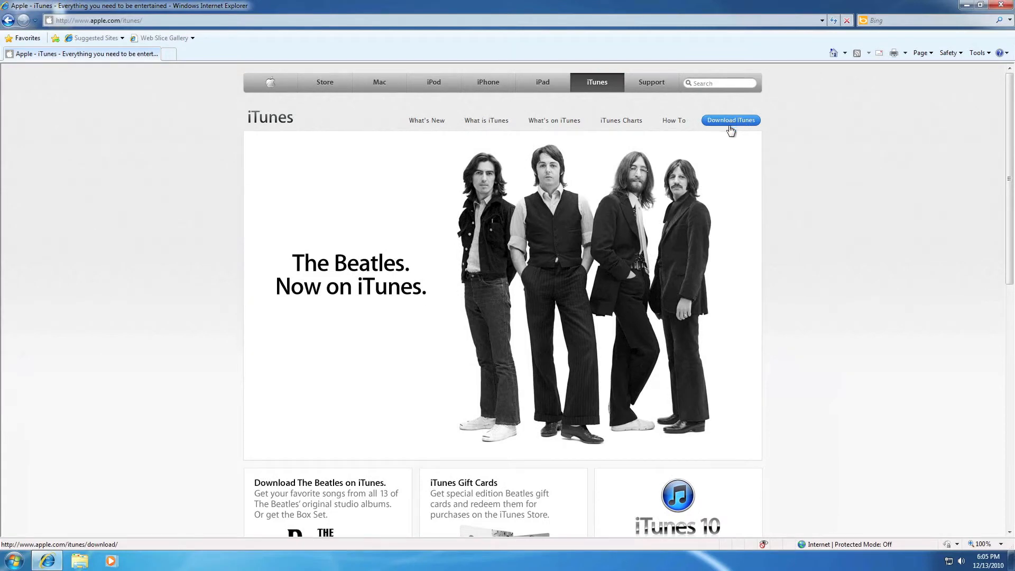
{"action": "left_click", "coordinate": [730, 120]}
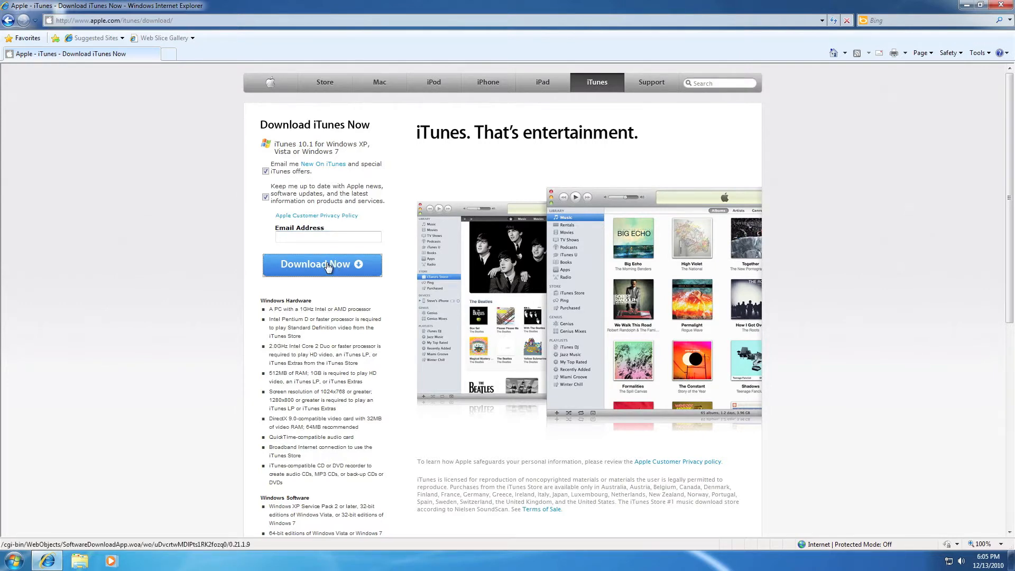
- Download the iTunes setup file and run it, allowing both security warnings
{"action": "left_click", "coordinate": [322, 264]}
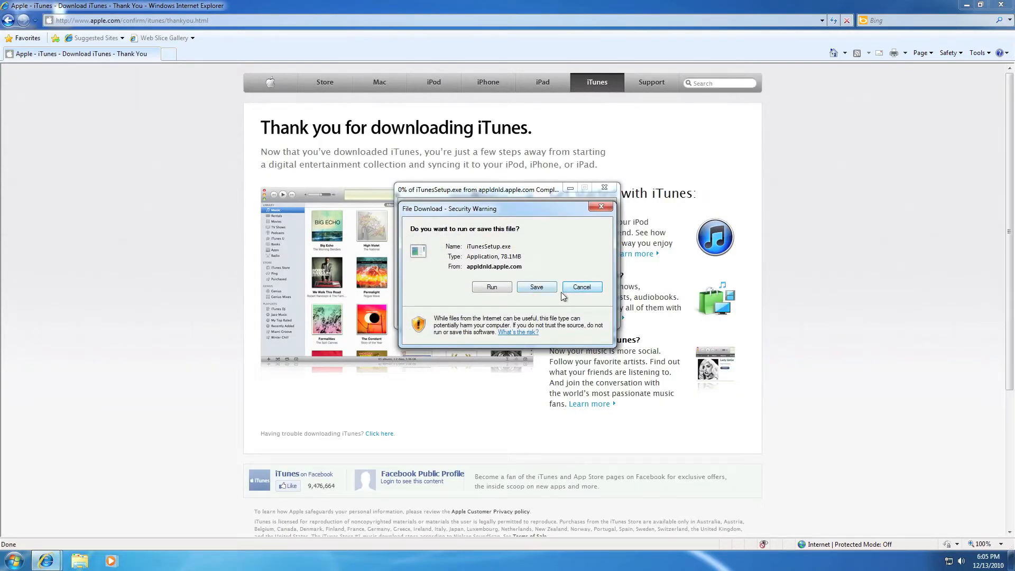
{"action": "left_click", "coordinate": [536, 287]}
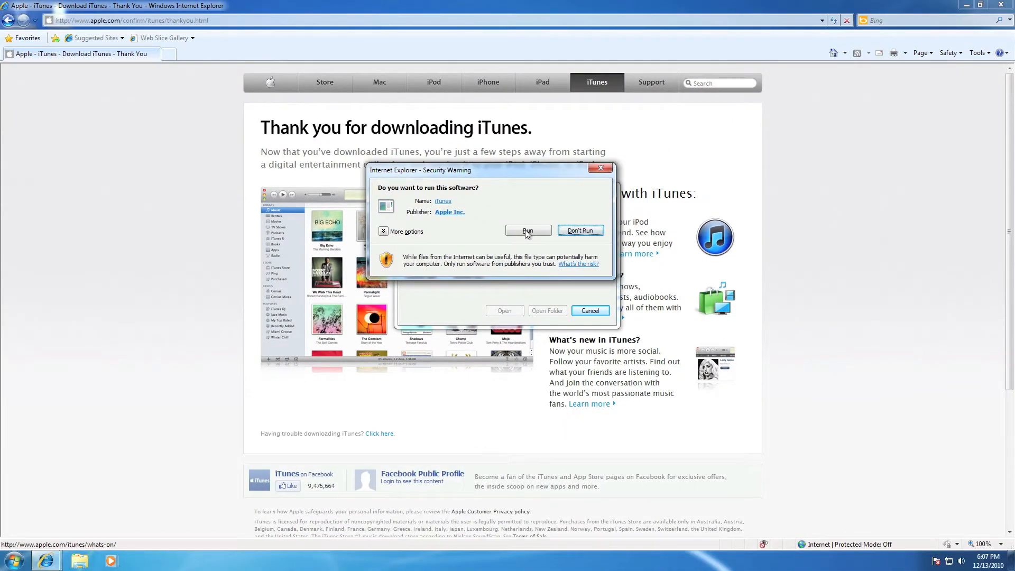
{"action": "left_click", "coordinate": [527, 231]}
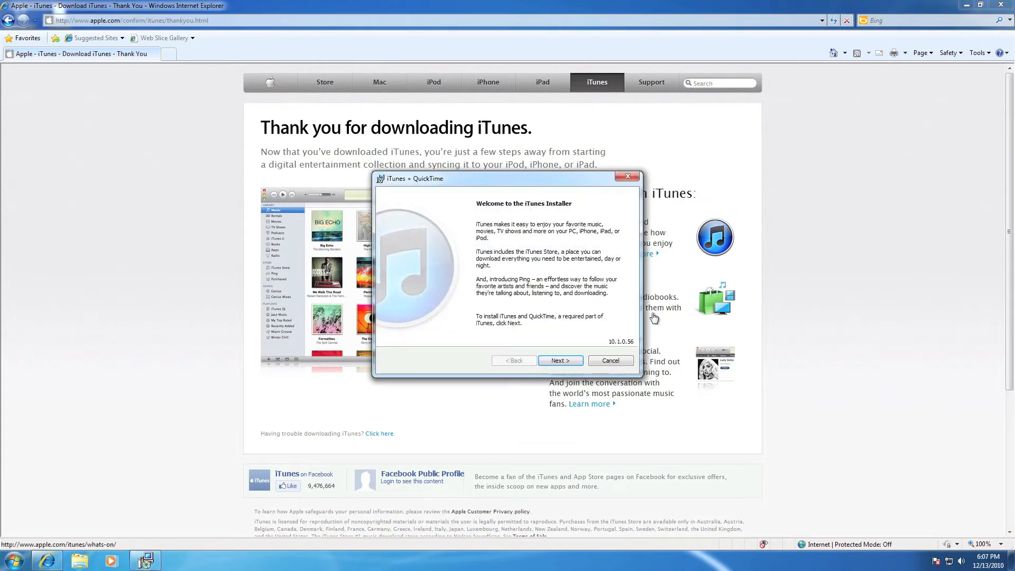
- Accept the license and install iTunes with default options into C:\Program Files\iTunes\
{"action": "left_click", "coordinate": [559, 361]}
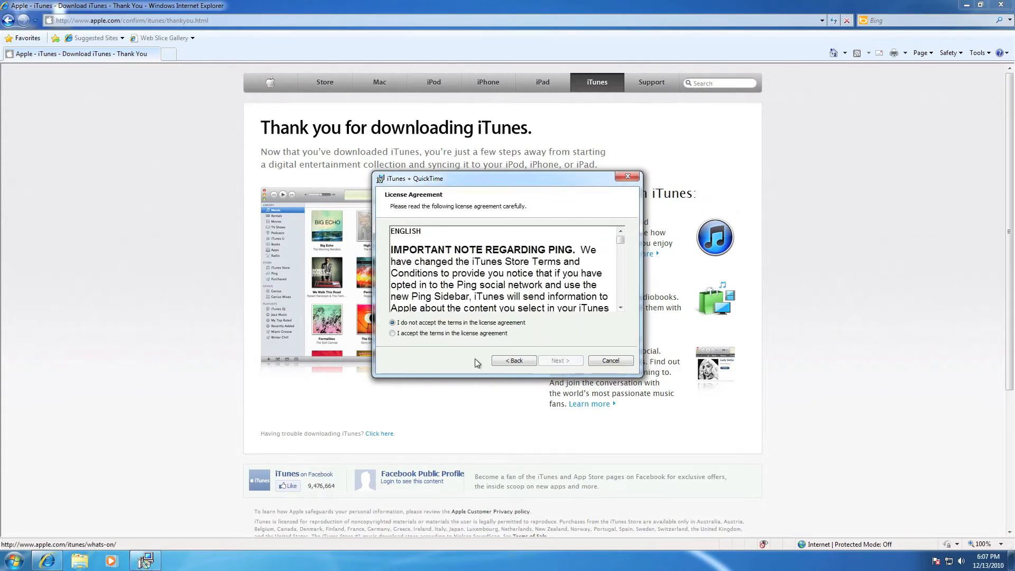
{"action": "left_click", "coordinate": [393, 332]}
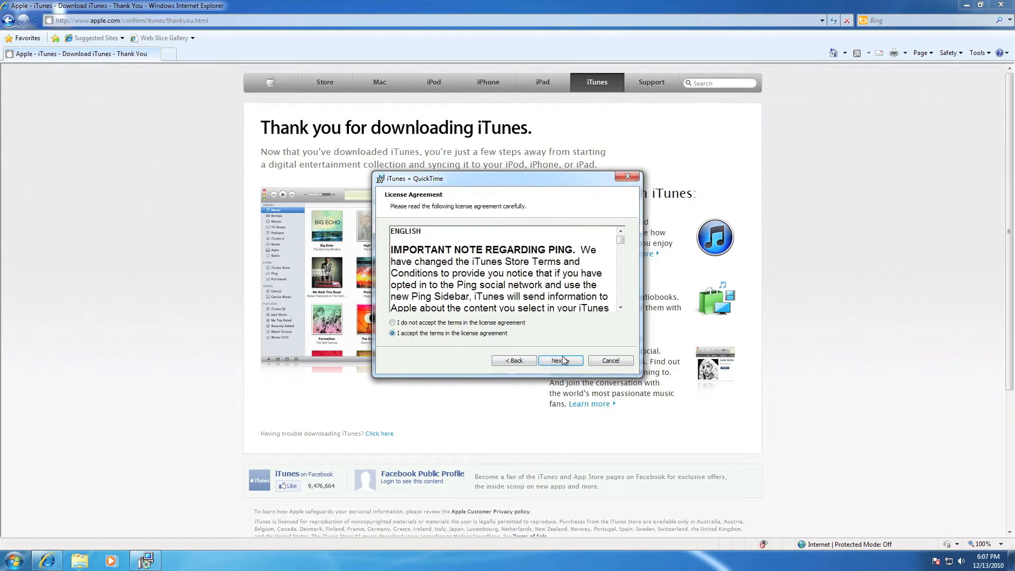
{"action": "left_click", "coordinate": [556, 361]}
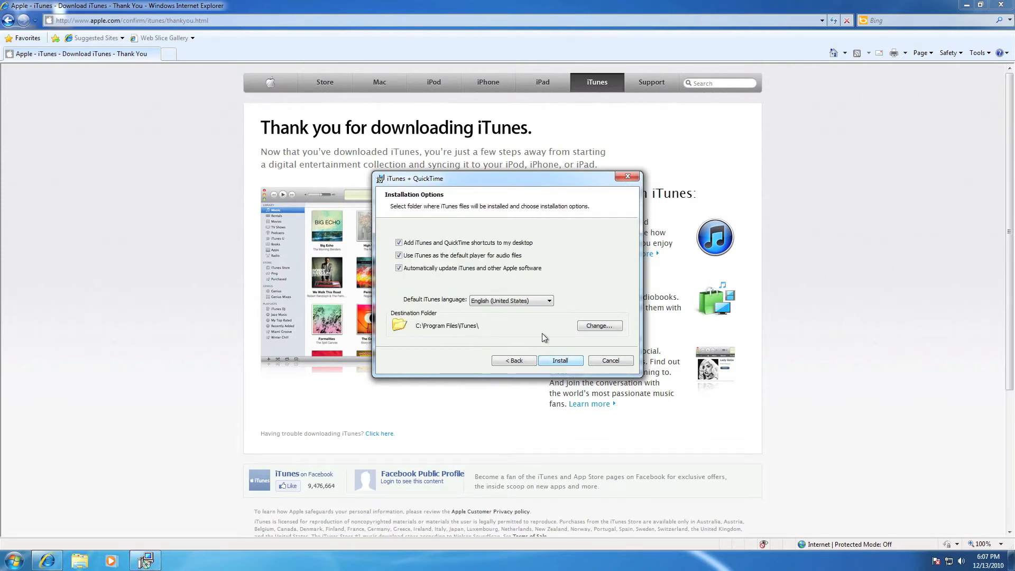
{"action": "mouse_move", "coordinate": [663, 324]}
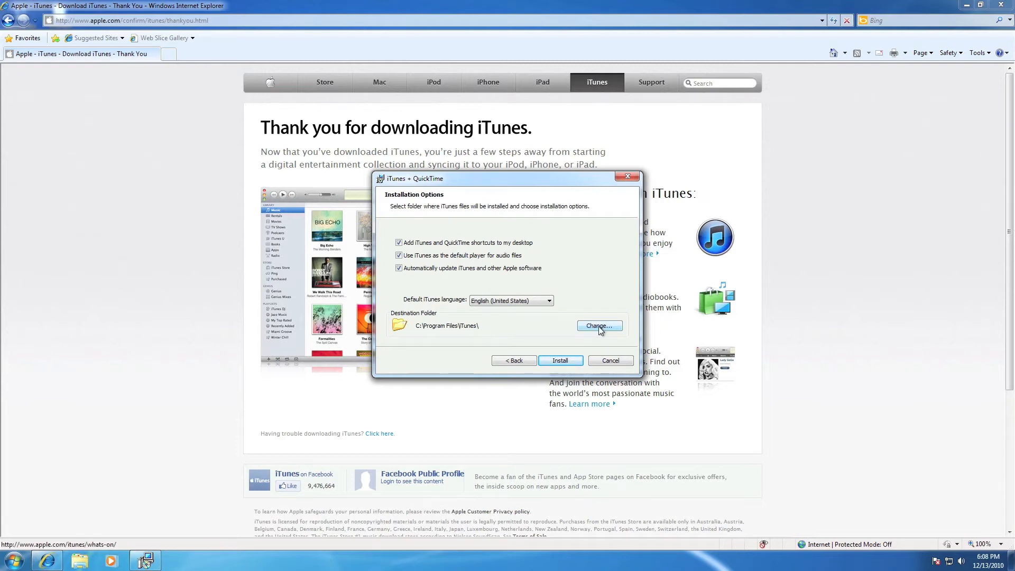
{"action": "left_click", "coordinate": [597, 326]}
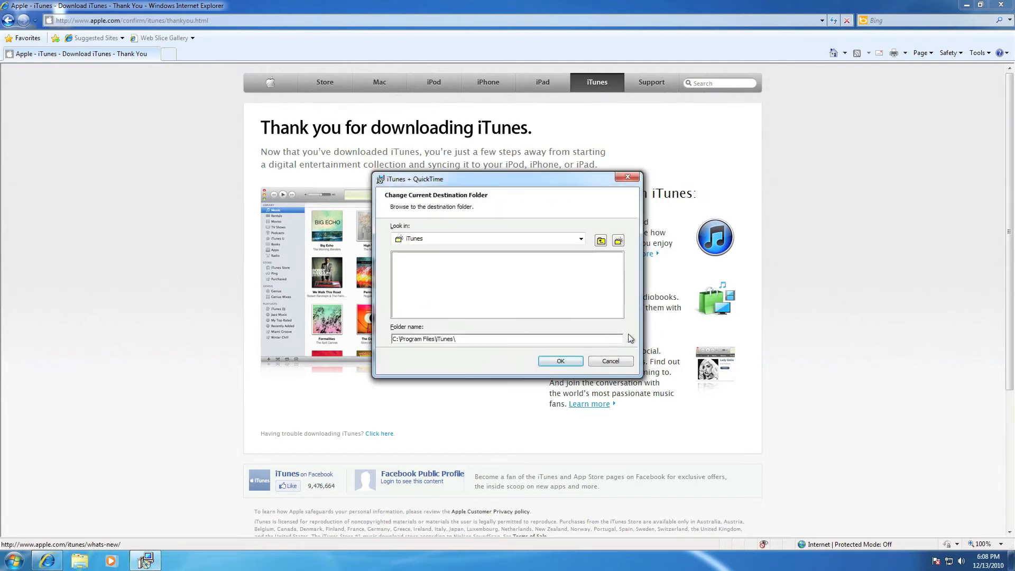
{"action": "mouse_move", "coordinate": [415, 227]}
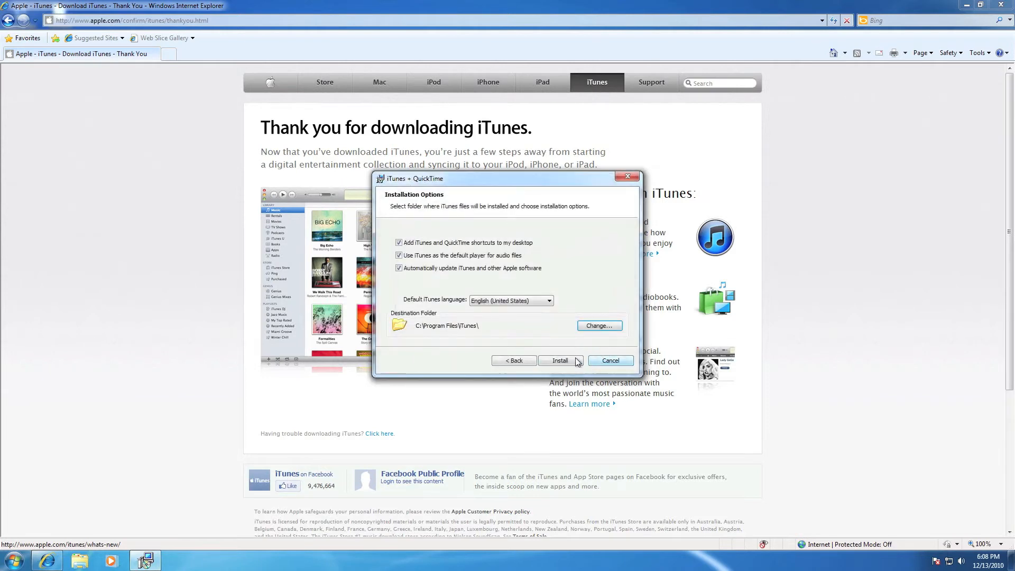
{"action": "mouse_move", "coordinate": [595, 344]}
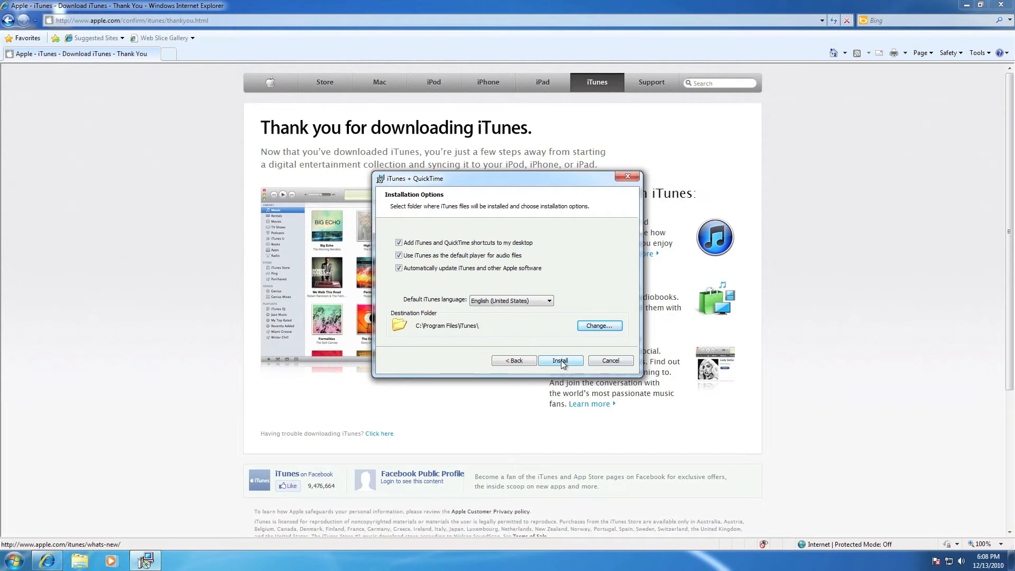
{"action": "left_click", "coordinate": [559, 360]}
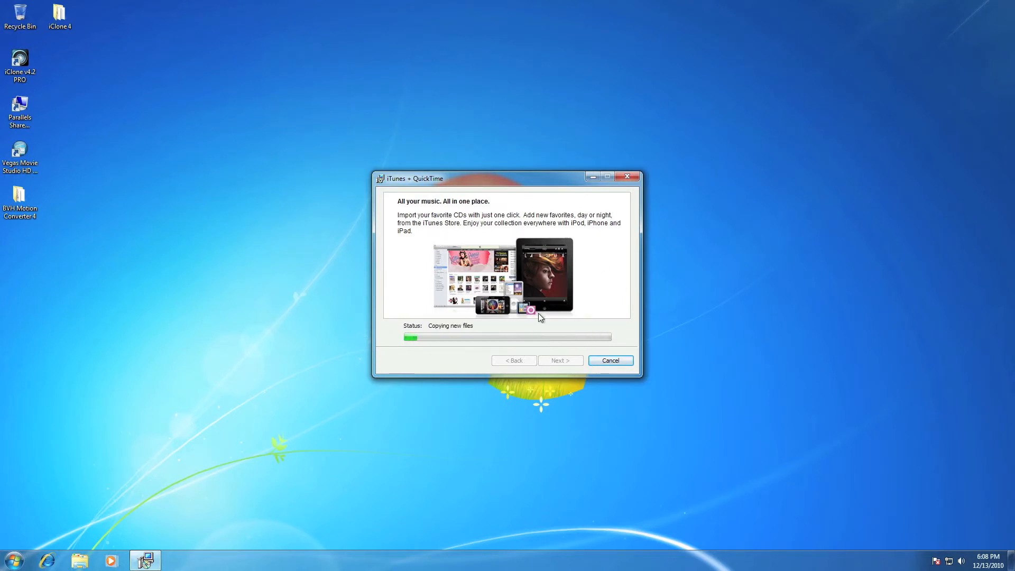
{"action": "mouse_move", "coordinate": [526, 326]}
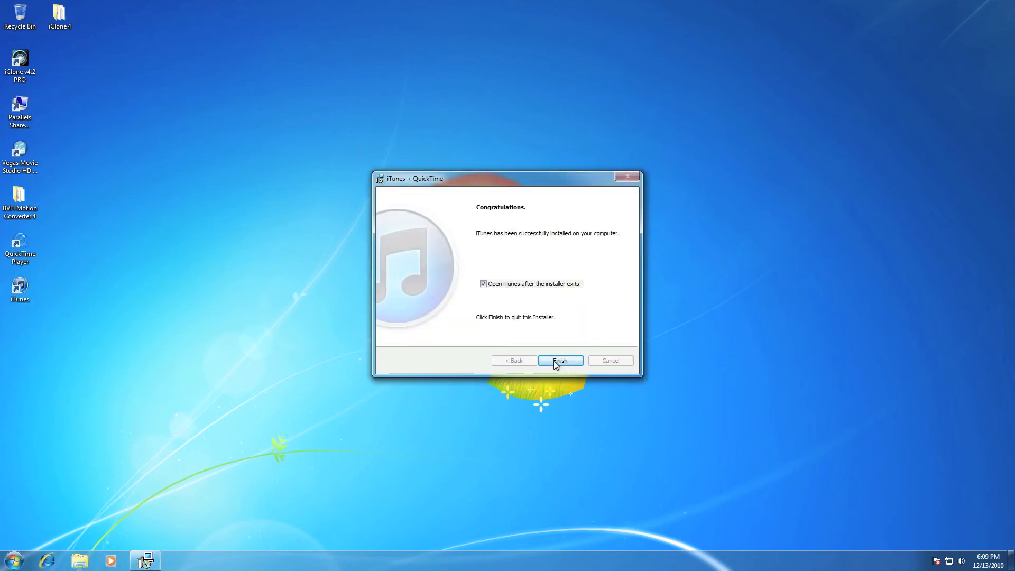
- Exit the installer from the Congratulations page once installation completes
{"action": "left_click", "coordinate": [559, 360]}
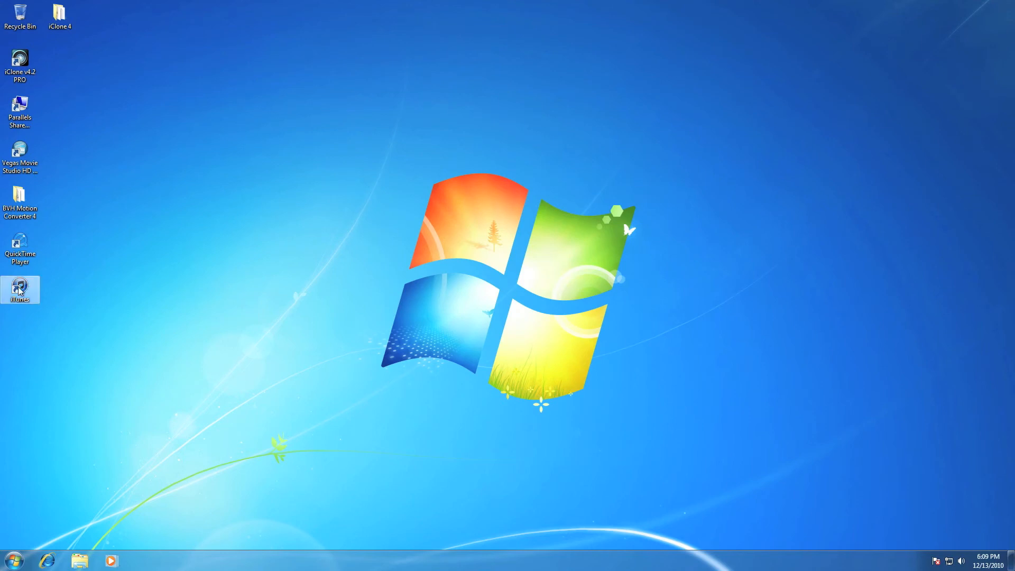
- Launch iTunes from the desktop, skip media import and keep the iTunes Media folder organized
{"action": "double_click", "coordinate": [20, 289]}
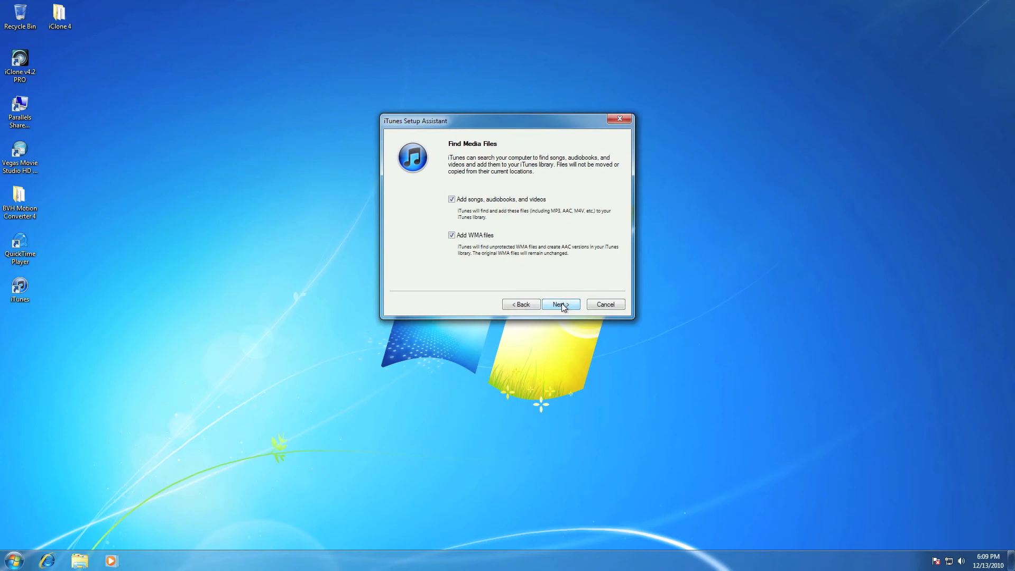
{"action": "left_click", "coordinate": [452, 199]}
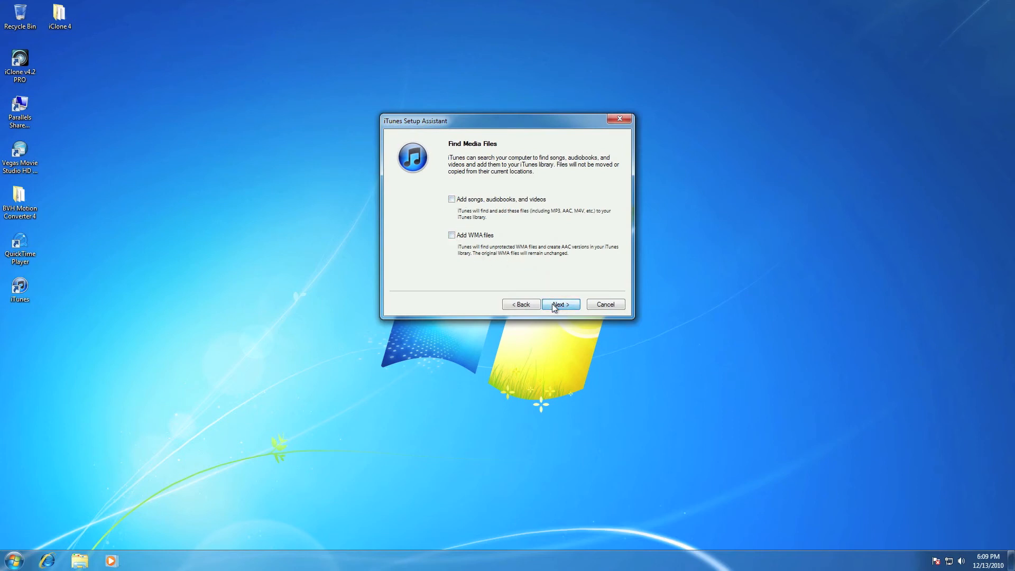
{"action": "left_click", "coordinate": [559, 305]}
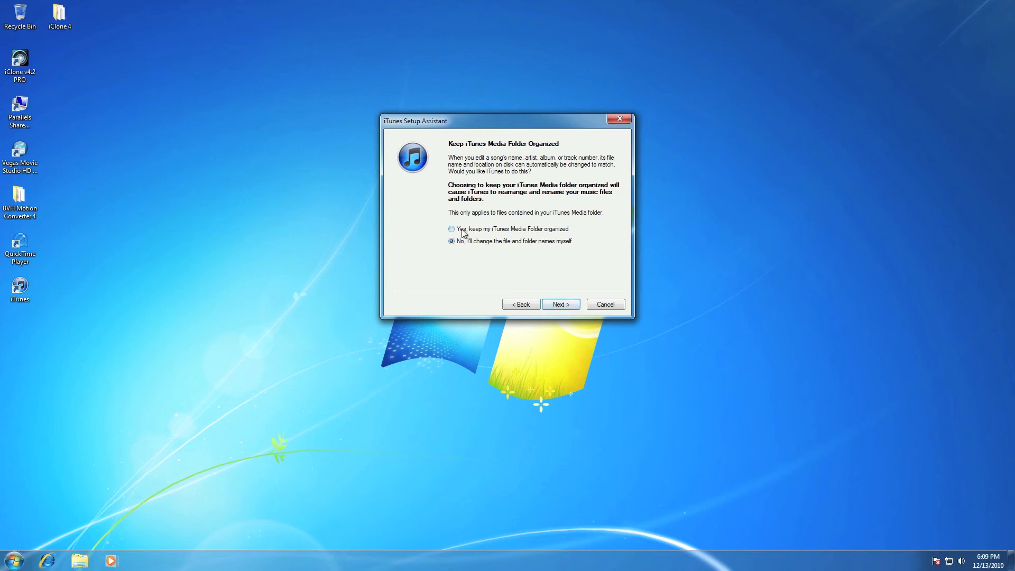
{"action": "left_click", "coordinate": [450, 228]}
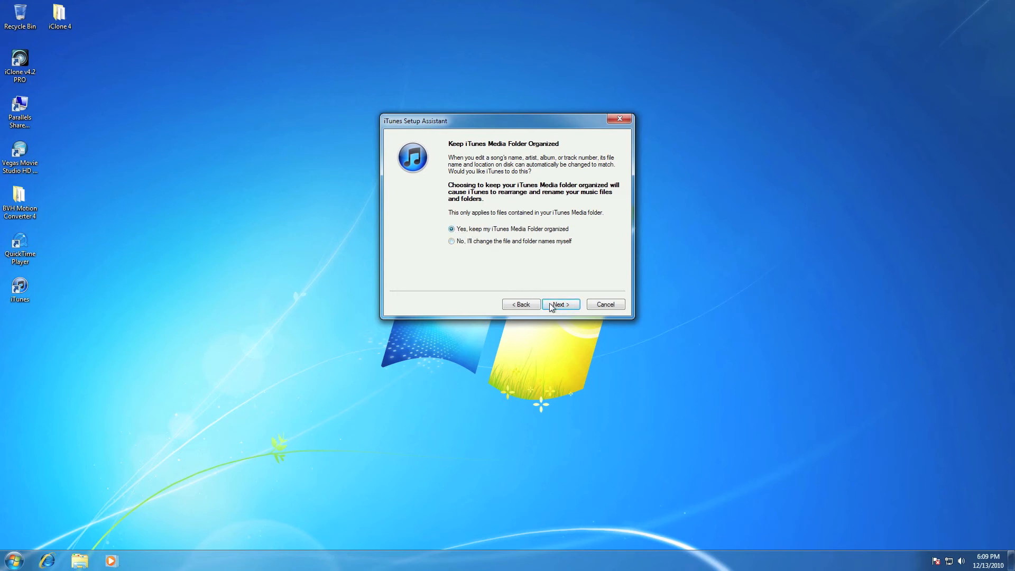
{"action": "left_click", "coordinate": [559, 304]}
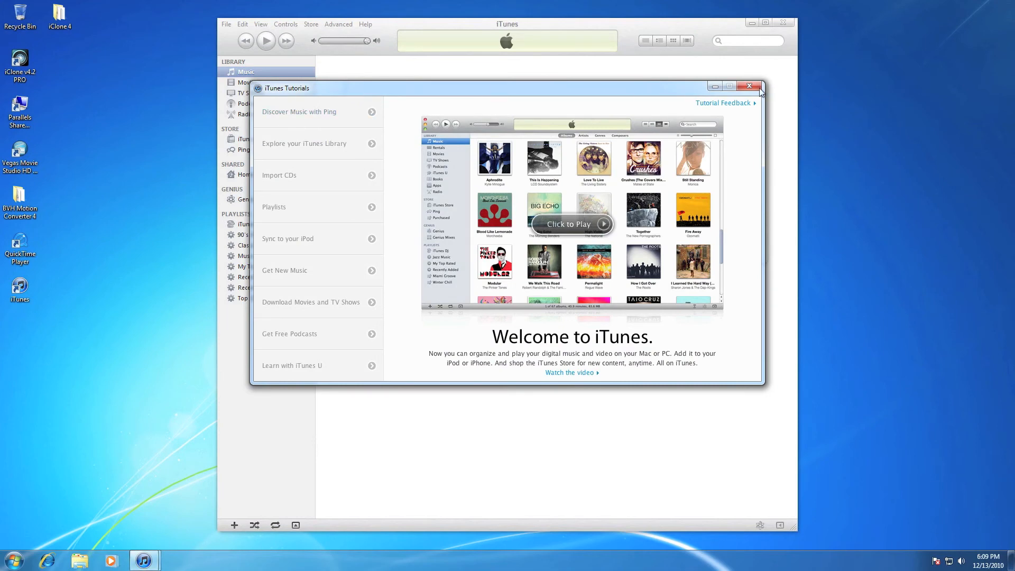
- Dismiss the tutorials and view the Movies, Radio and Music sections
{"action": "left_click", "coordinate": [749, 85]}
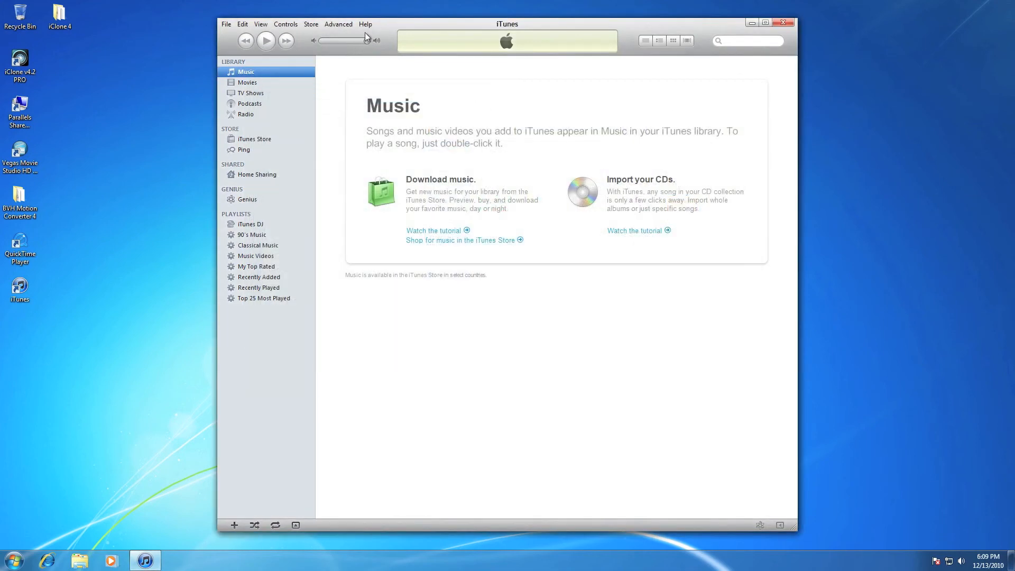
{"action": "left_click", "coordinate": [247, 82]}
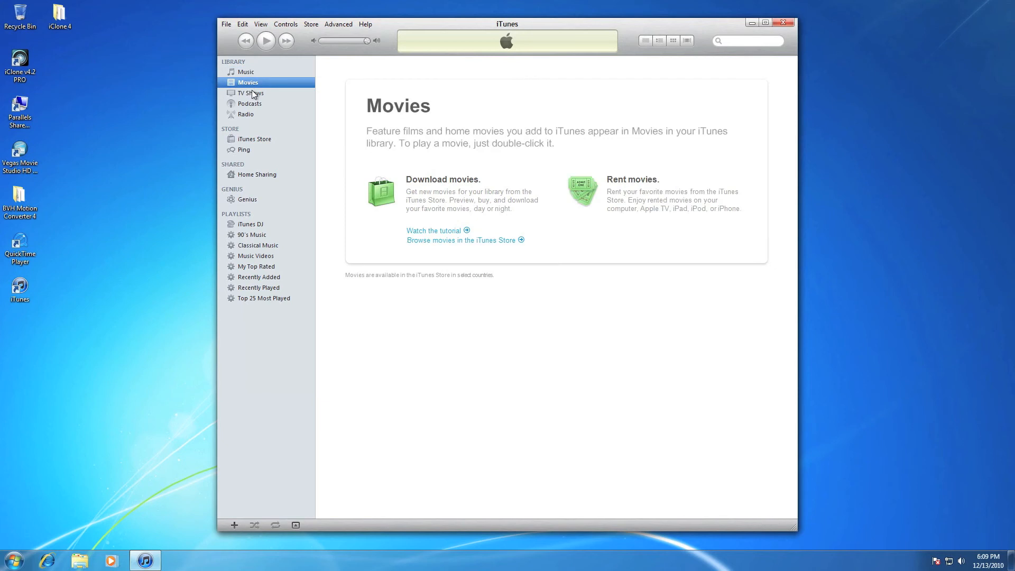
{"action": "left_click", "coordinate": [245, 114]}
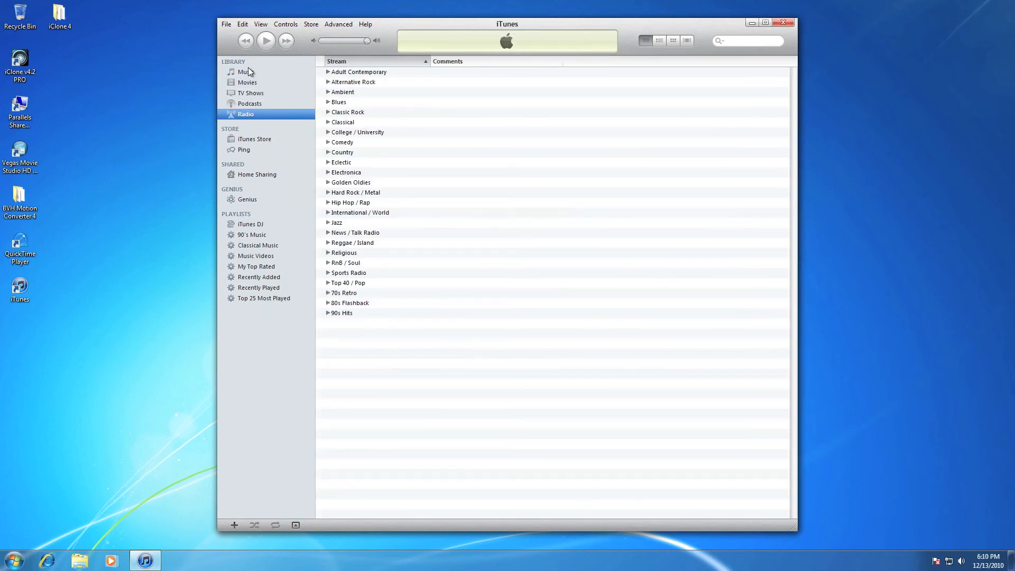
{"action": "left_click", "coordinate": [245, 72]}
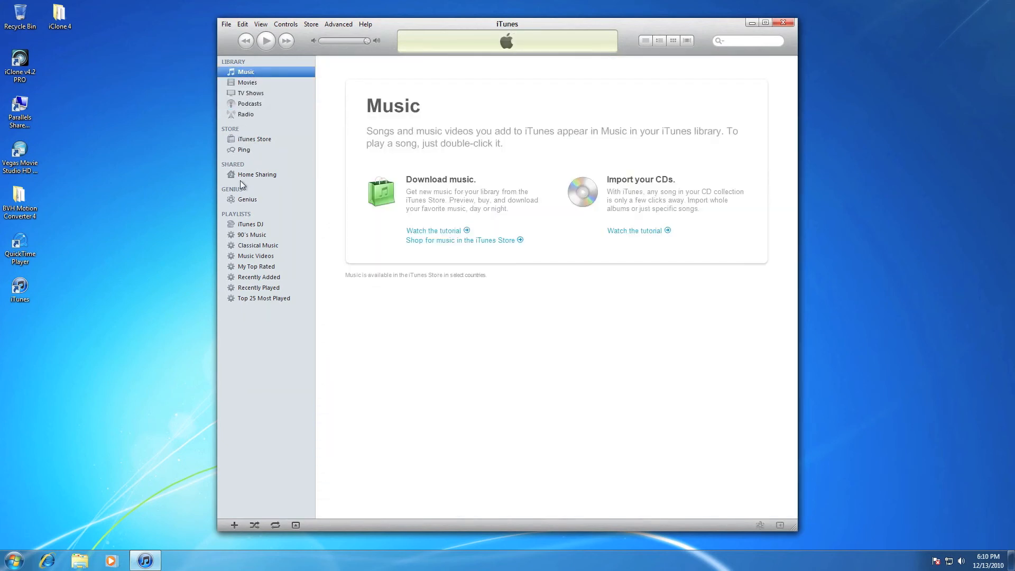
- Browse the 90's Music, Music Videos and My Top Rated playlists, then quit iTunes
{"action": "left_click", "coordinate": [252, 234]}
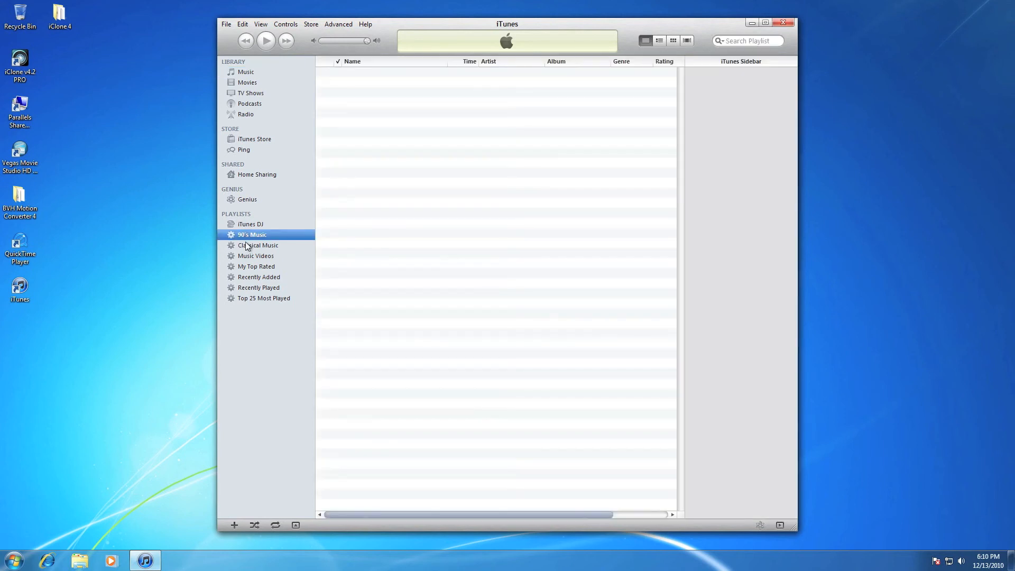
{"action": "left_click", "coordinate": [255, 256]}
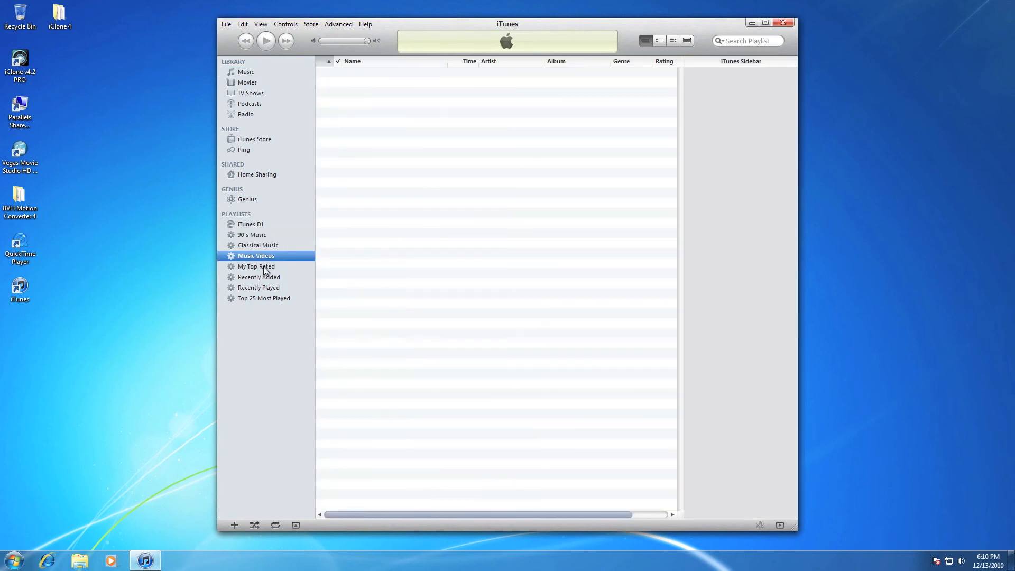
{"action": "left_click", "coordinate": [256, 266]}
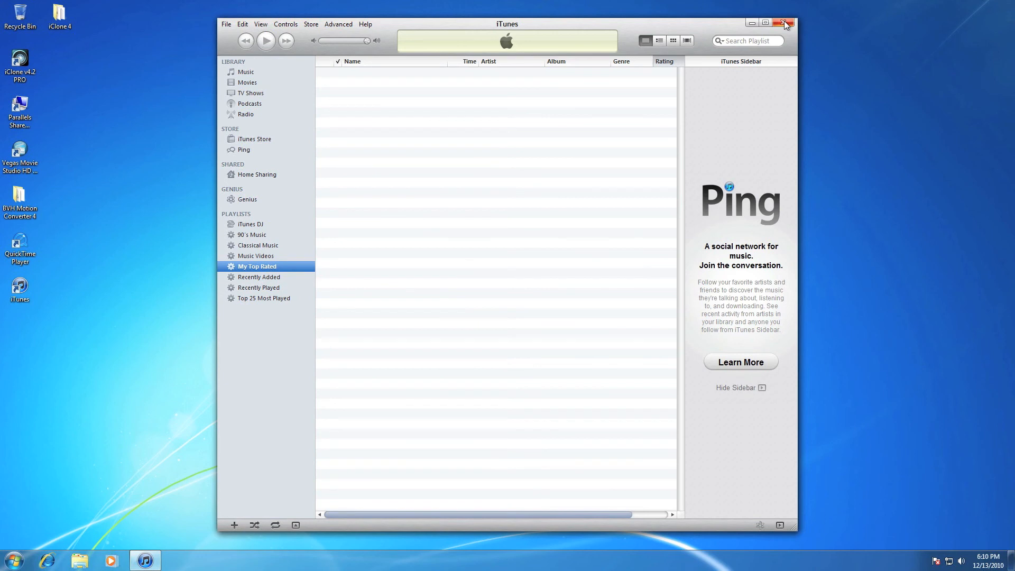
{"action": "left_click", "coordinate": [785, 23]}
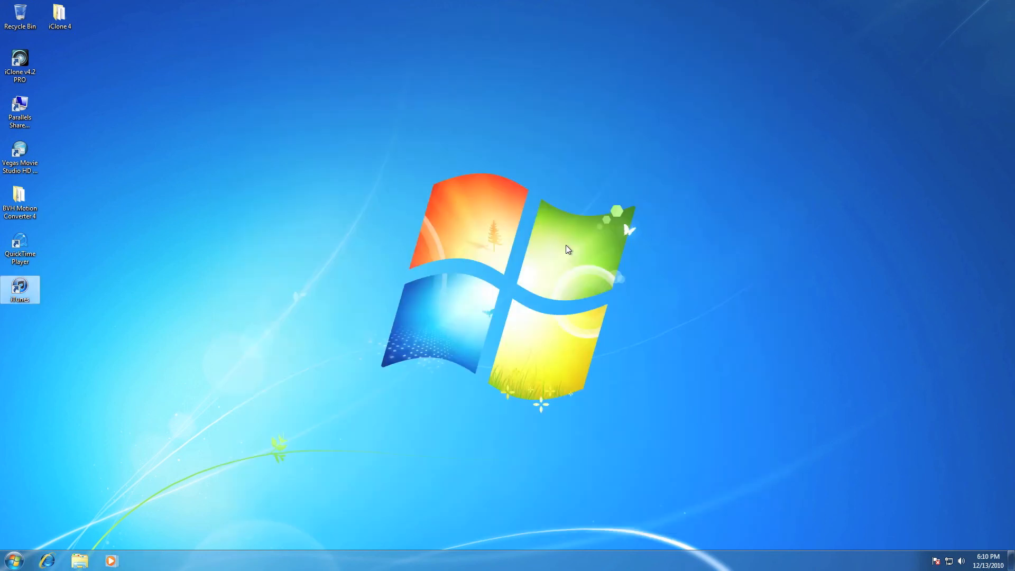